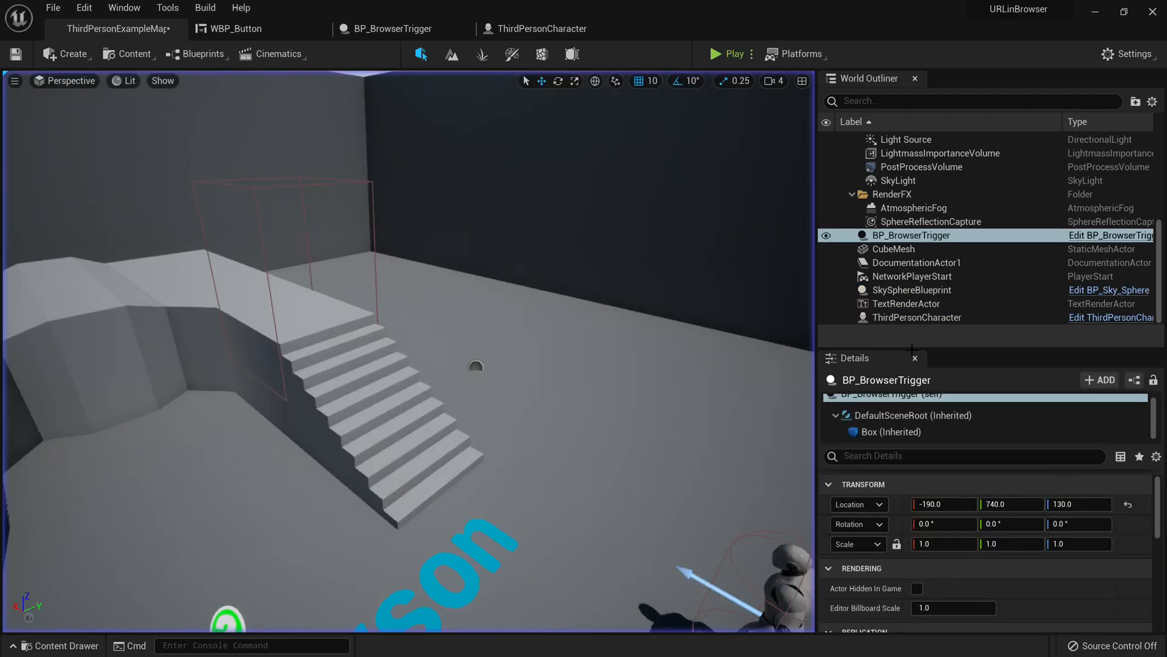
Step: Remove BP_BrowserTrigger from the level and close its editor tabs
left_click(233, 29)
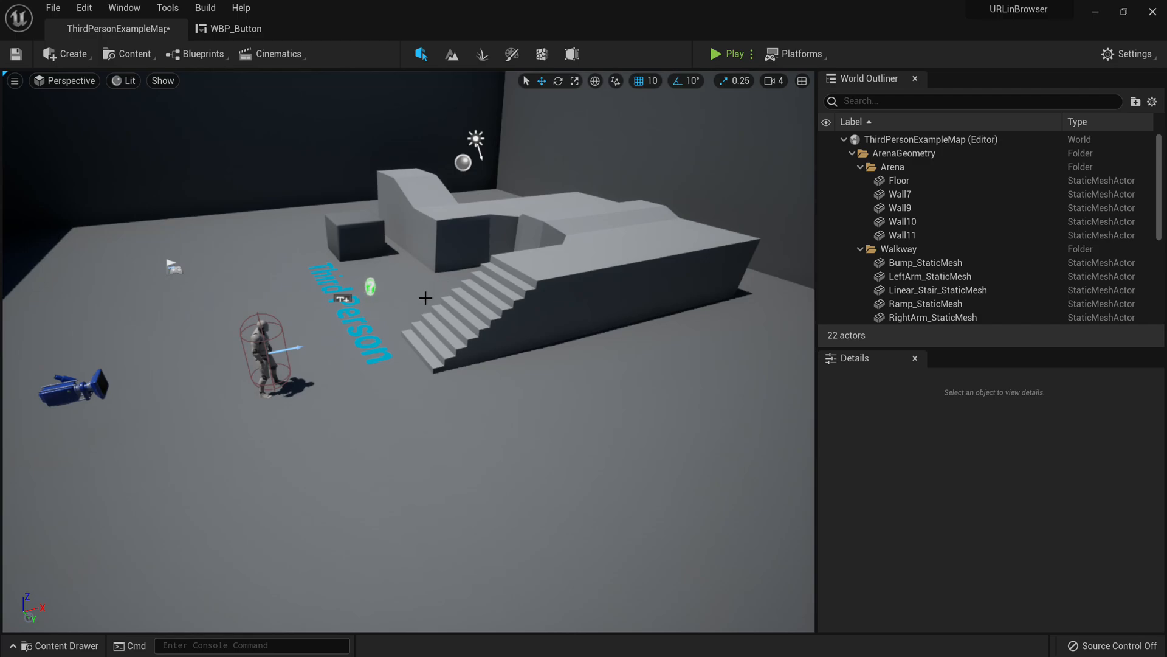
Step: From the Content Drawer, create and open the new BP_BrowserTrigger Blueprint class
left_click(60, 644)
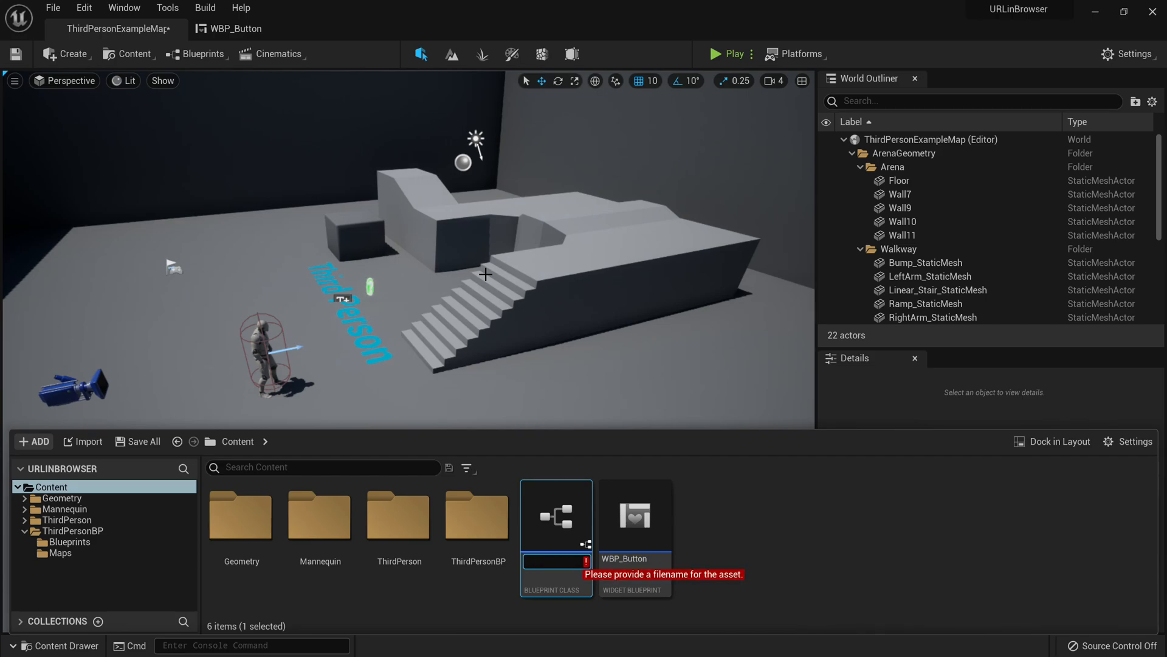
double_click(555, 516)
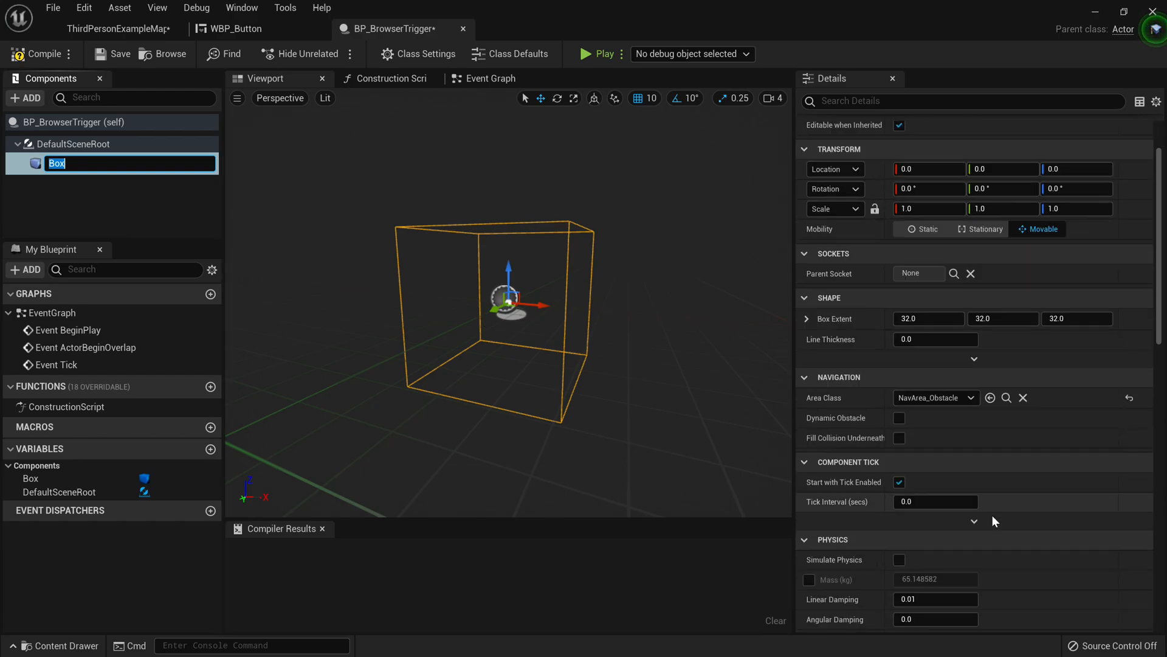
Step: Add a Box Collision component named Box to BP_BrowserTrigger
left_click(491, 79)
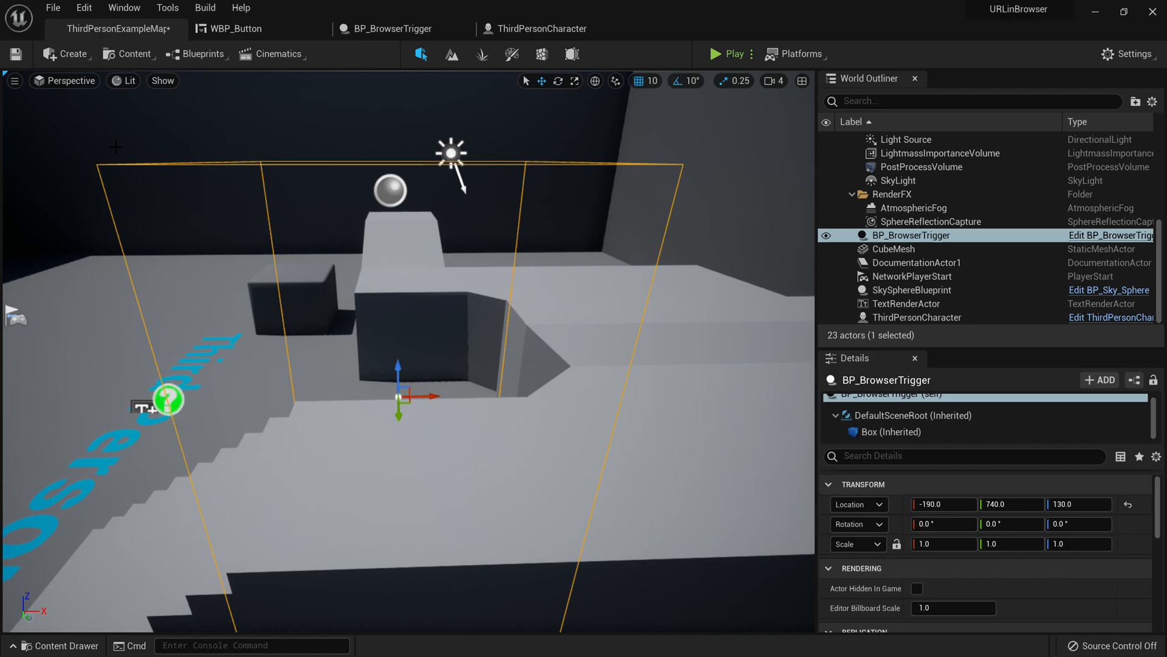
mouse_move(365, 249)
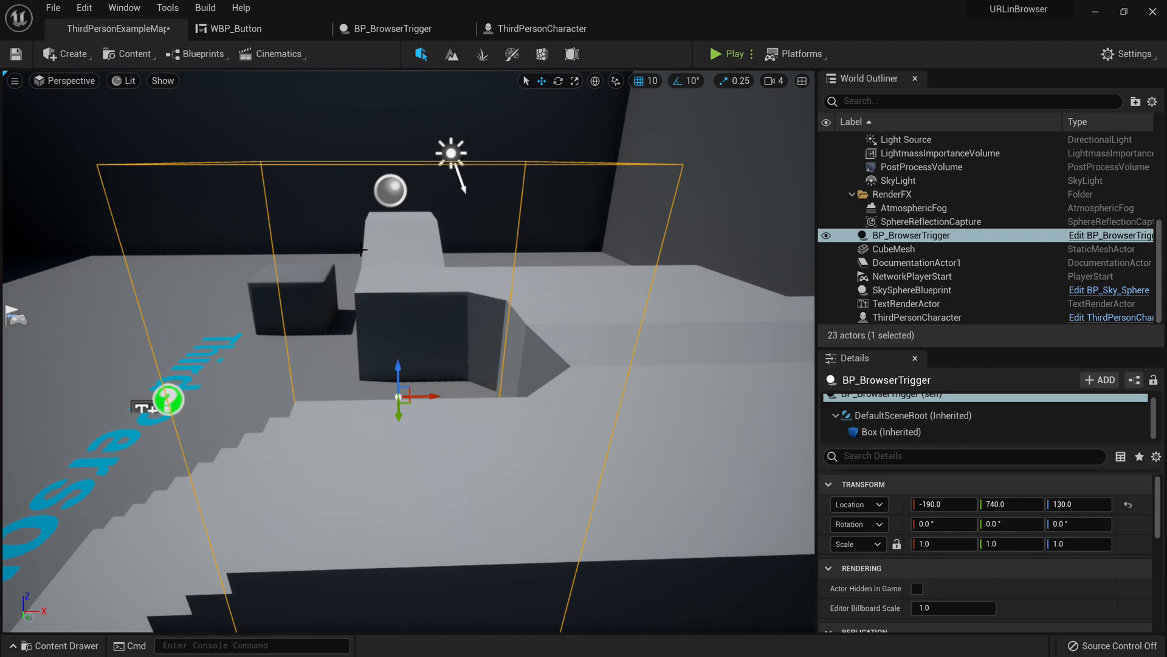